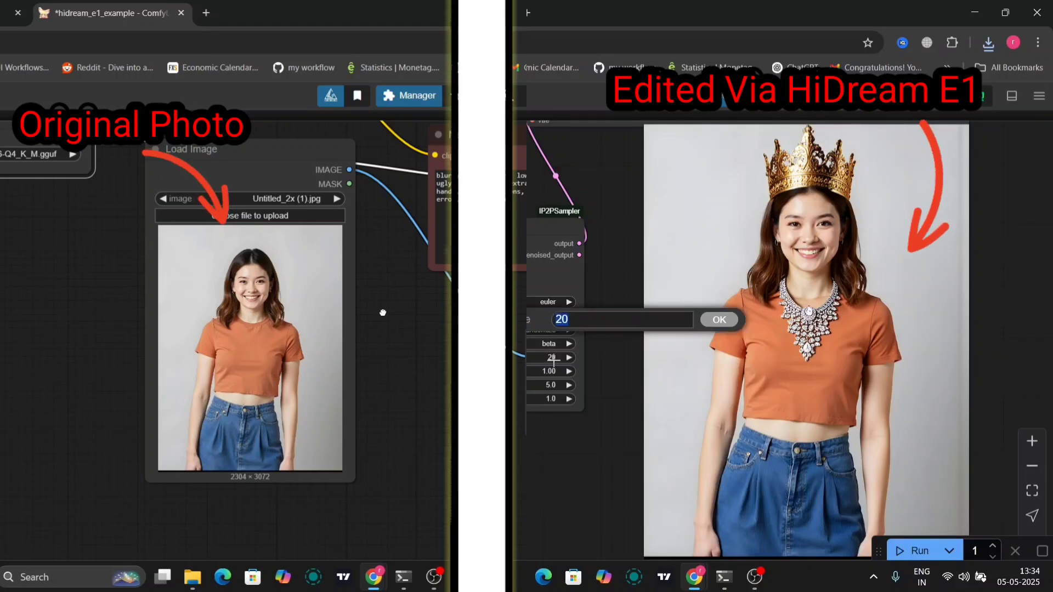
Step: Bring up the HiDream-E1-Full model card, browse the example edits, and select its description
click(718, 319)
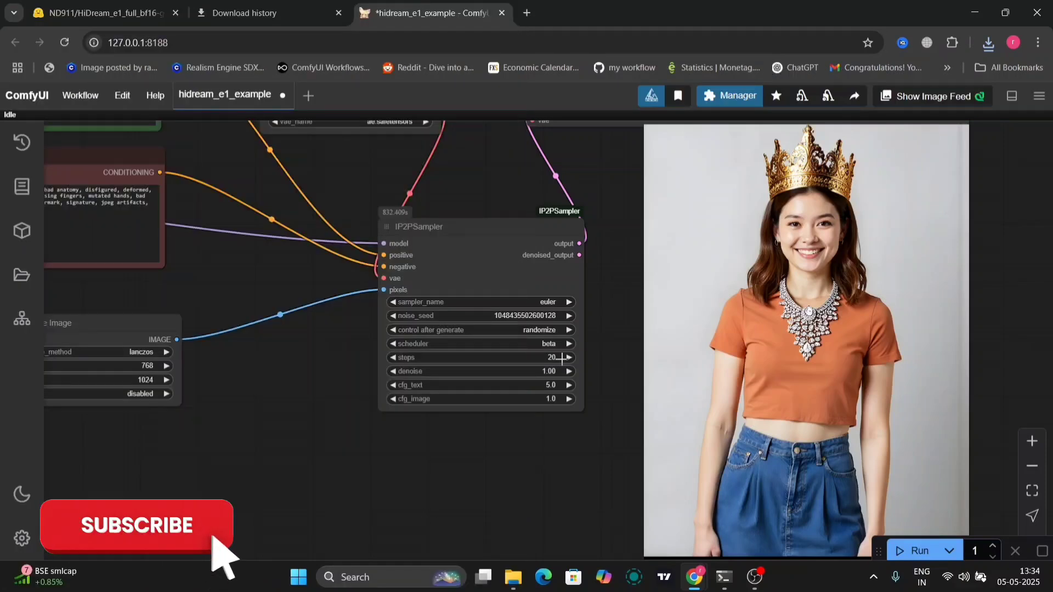
click(136, 525)
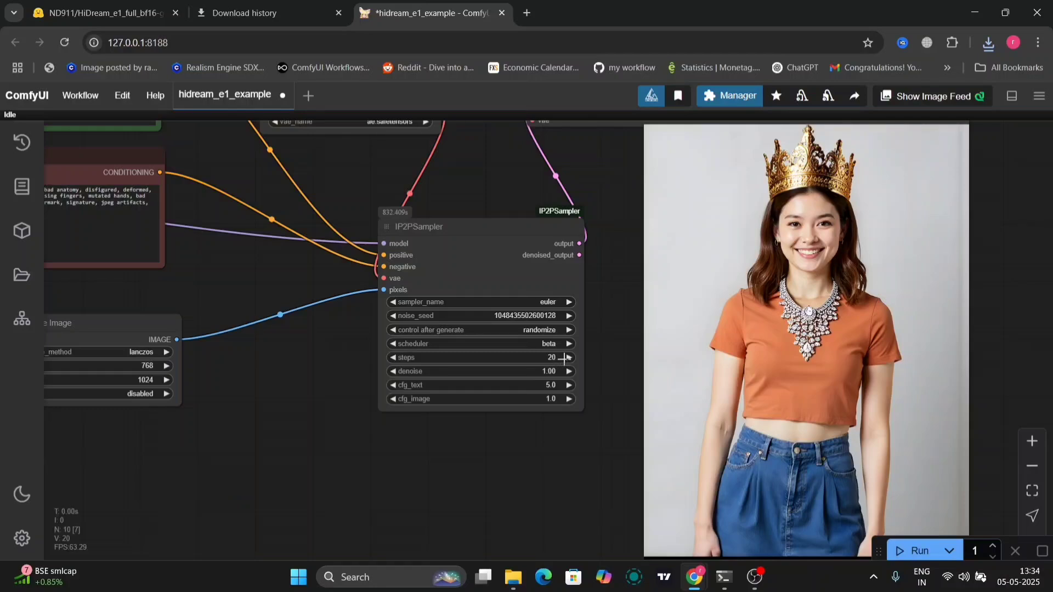
click(101, 13)
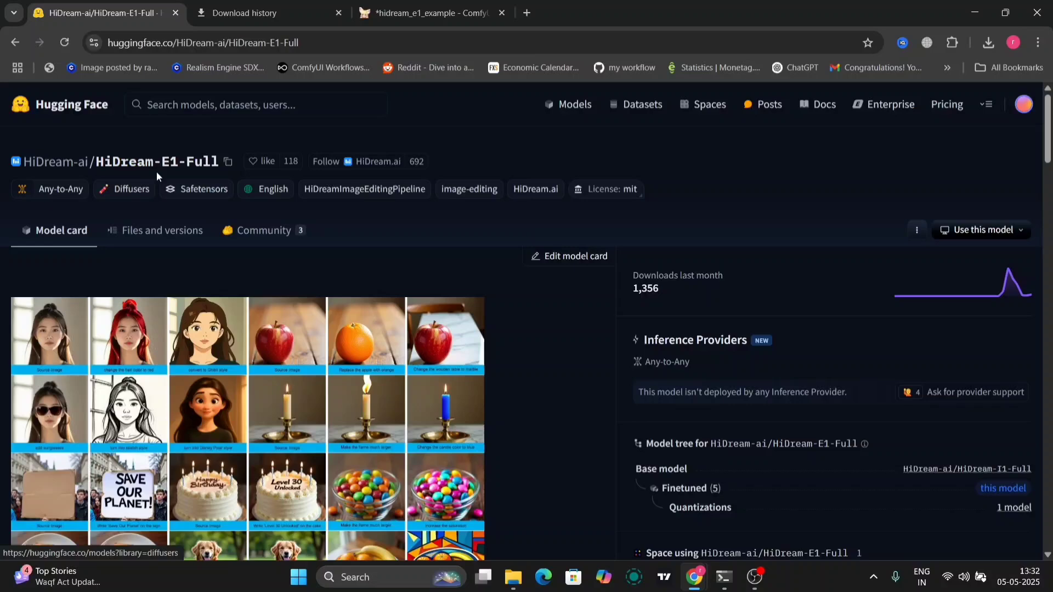
double_click(157, 161)
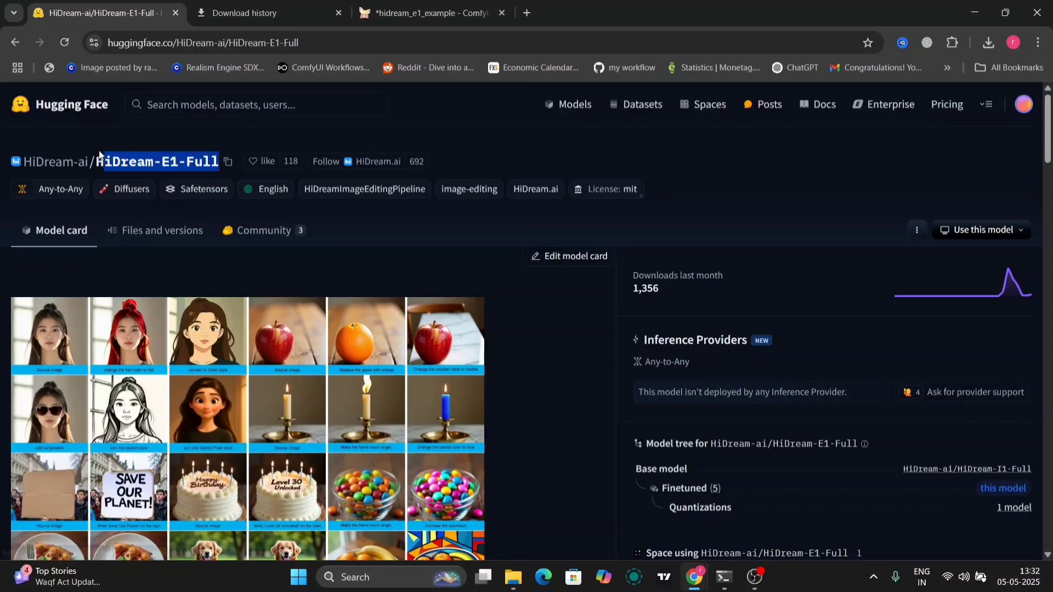
scroll(down, 3)
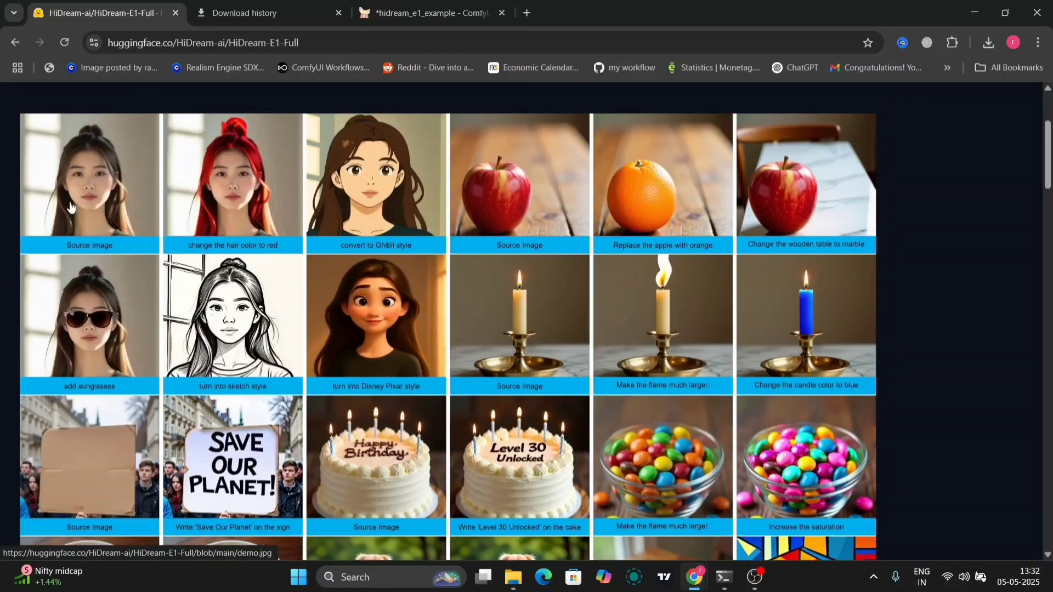
mouse_move(396, 358)
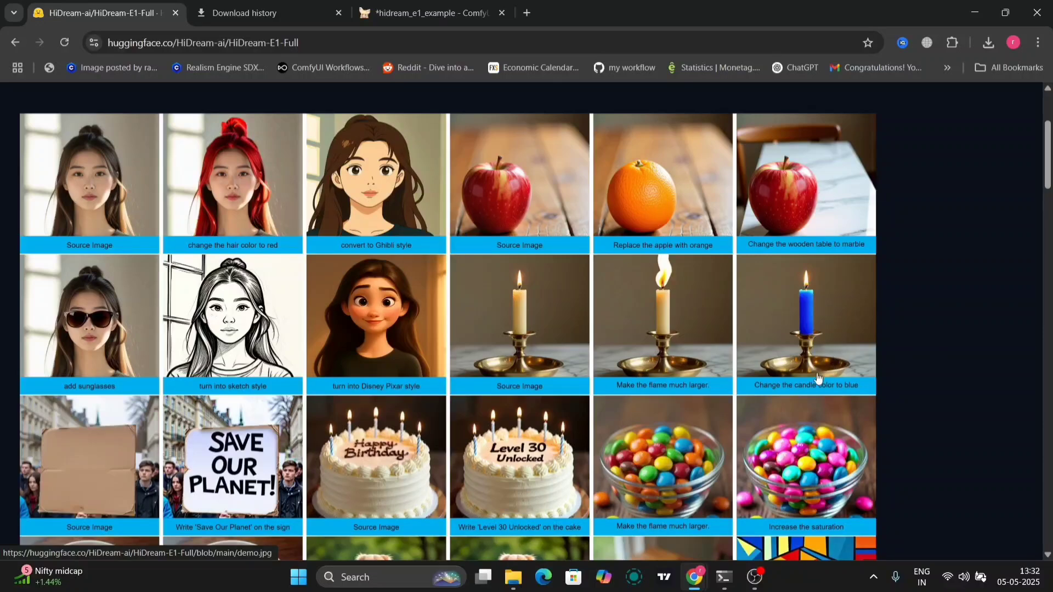
mouse_move(546, 423)
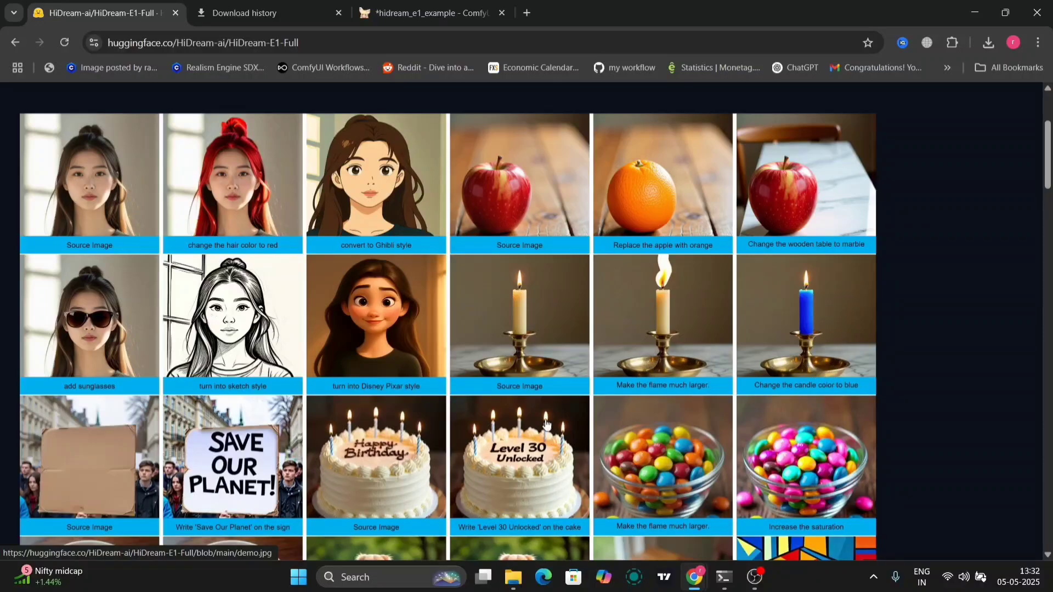
scroll(down, 3)
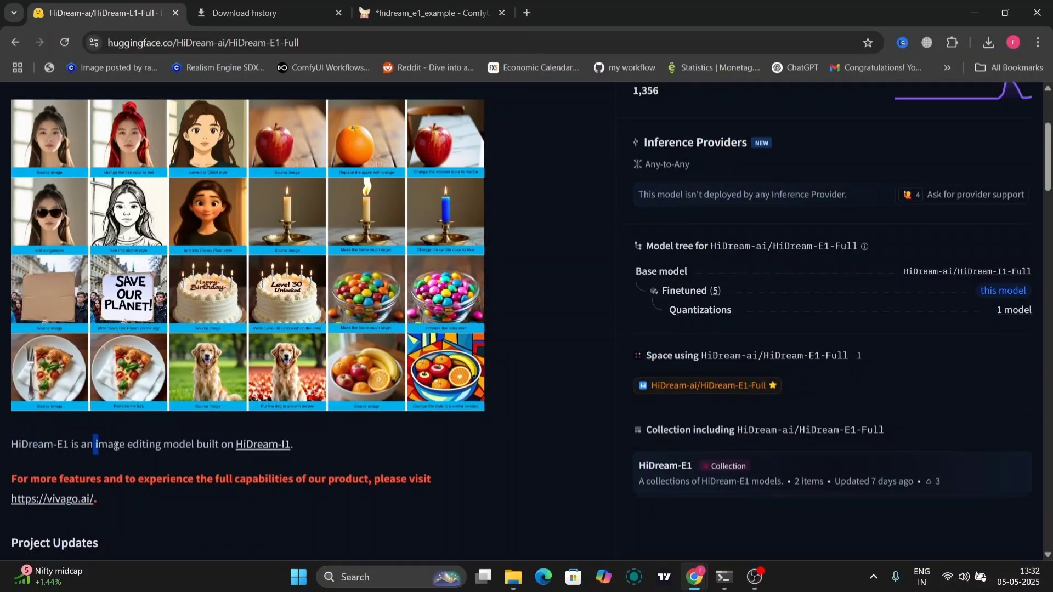
drag(94, 444, 312, 444)
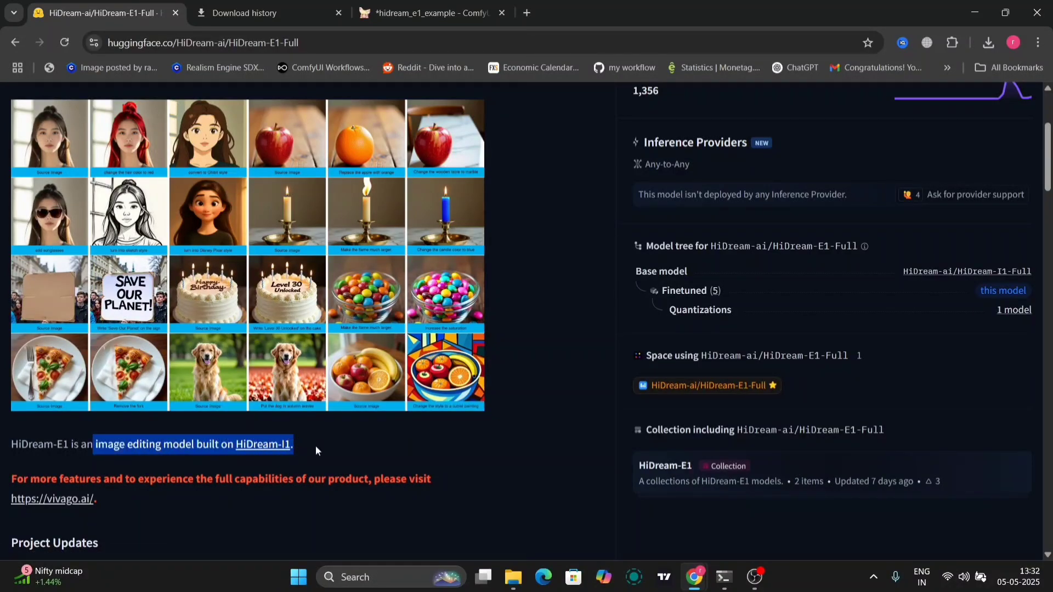
scroll(down, 3)
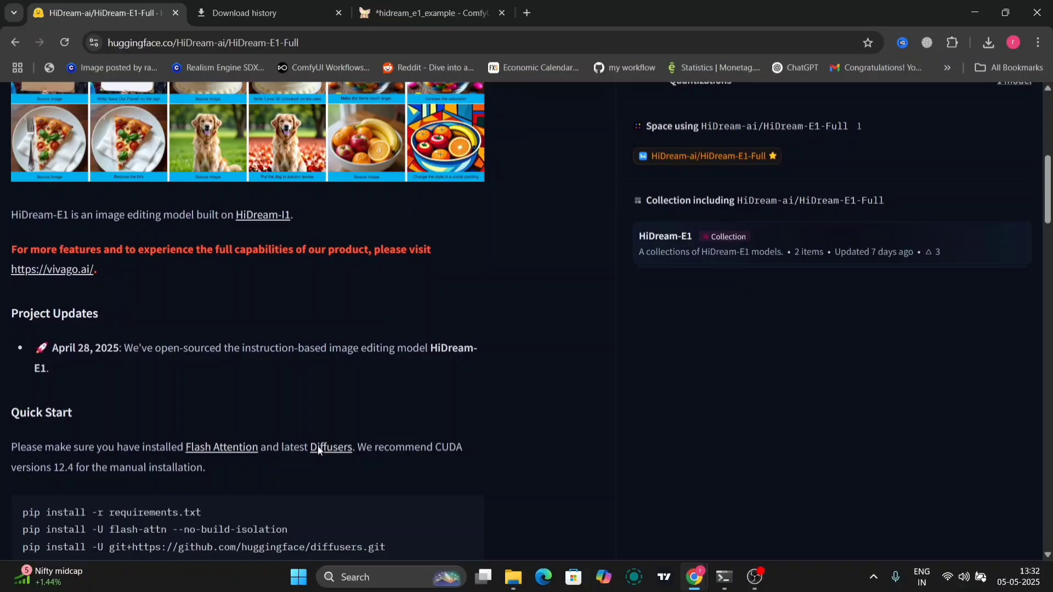
scroll(down, 3)
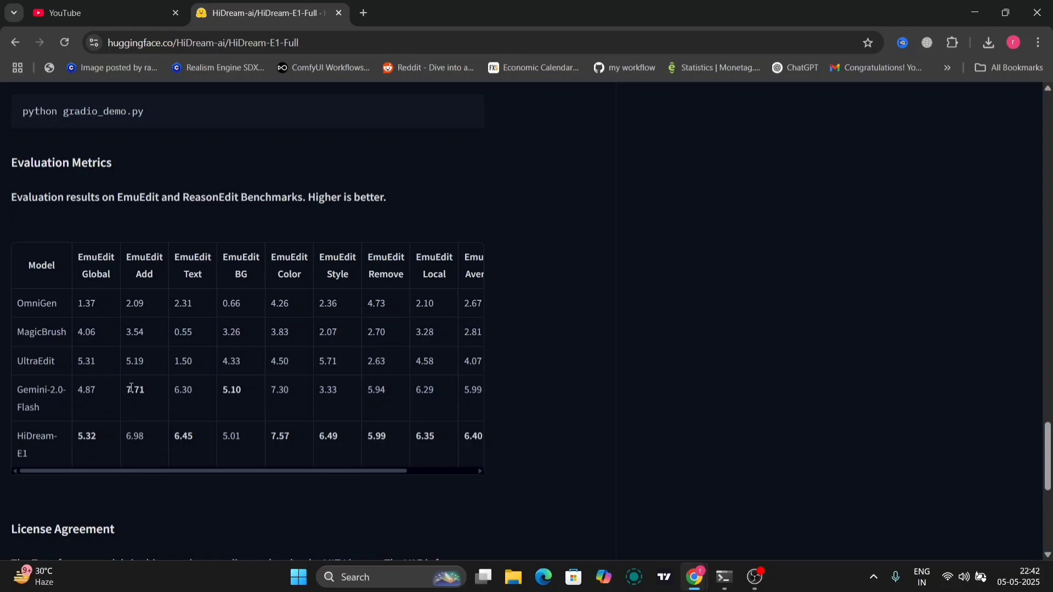
mouse_move(60, 352)
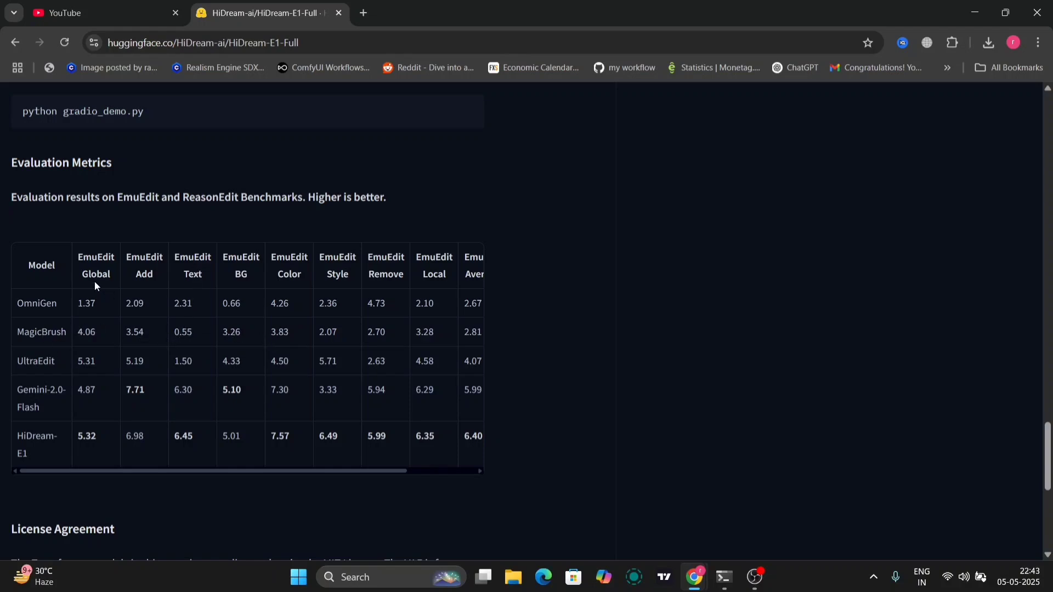
mouse_move(244, 285)
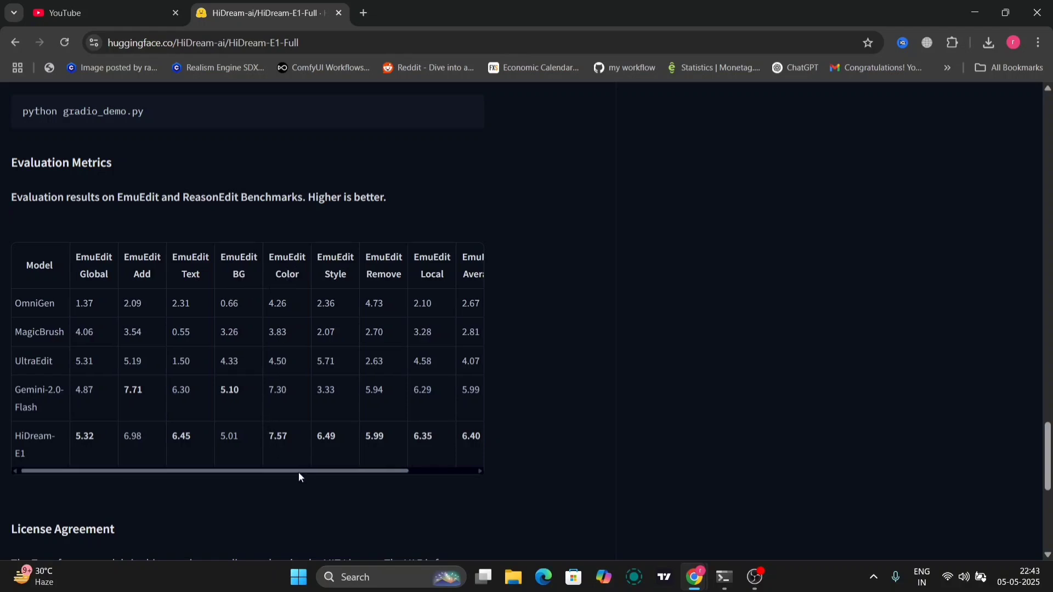
drag(299, 471, 397, 470)
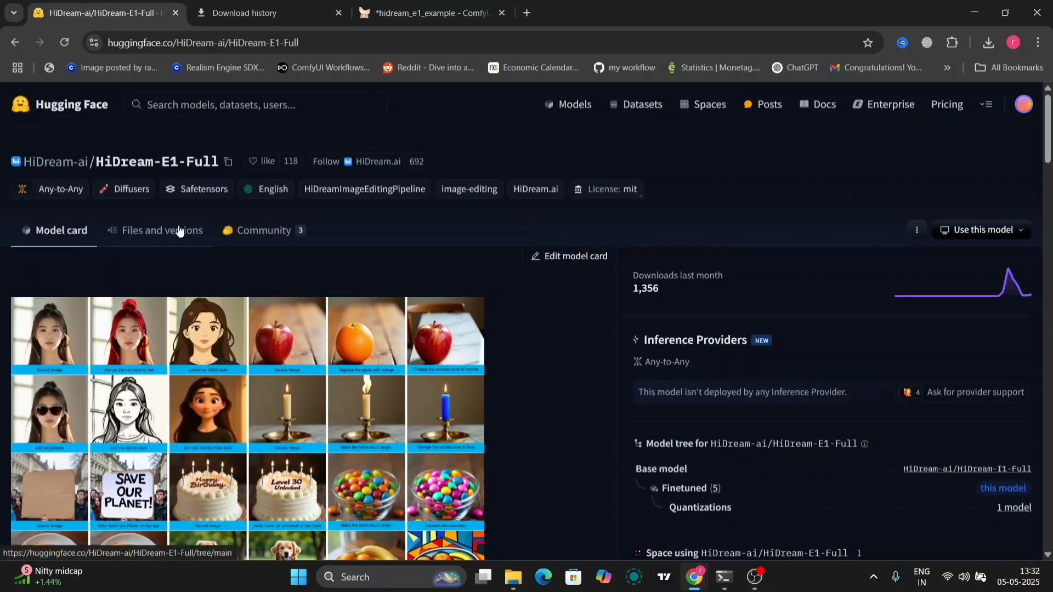
Step: Browse the HiDream-E1-Full repository's Files and versions list
click(161, 230)
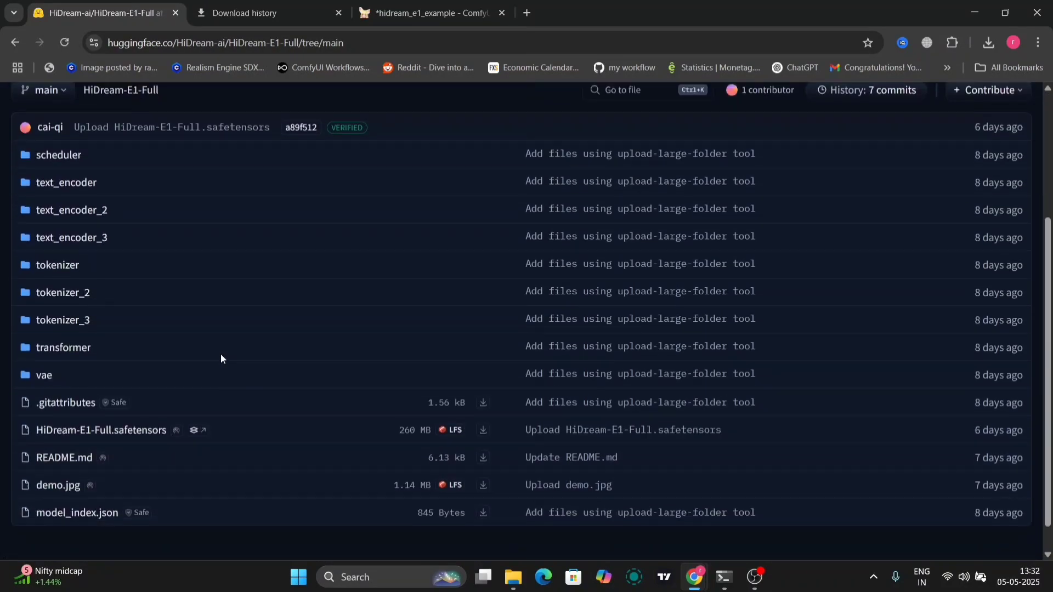
scroll(down, 3)
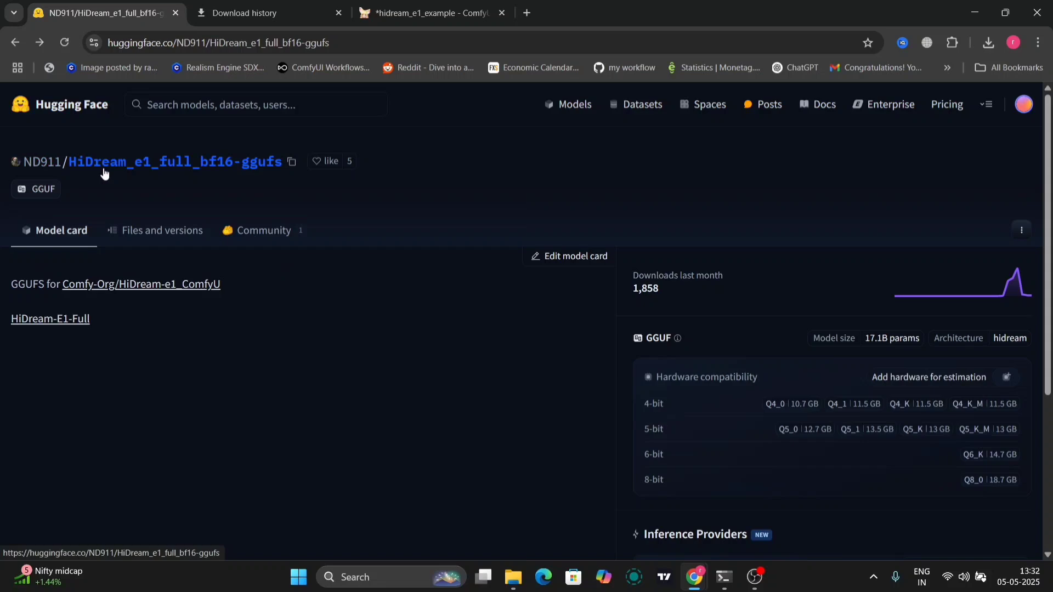
Step: Download hidream_e1_full_bf16-Q4_K_M.gguf (11.5 GB) from the GGUF repository's file list
click(162, 230)
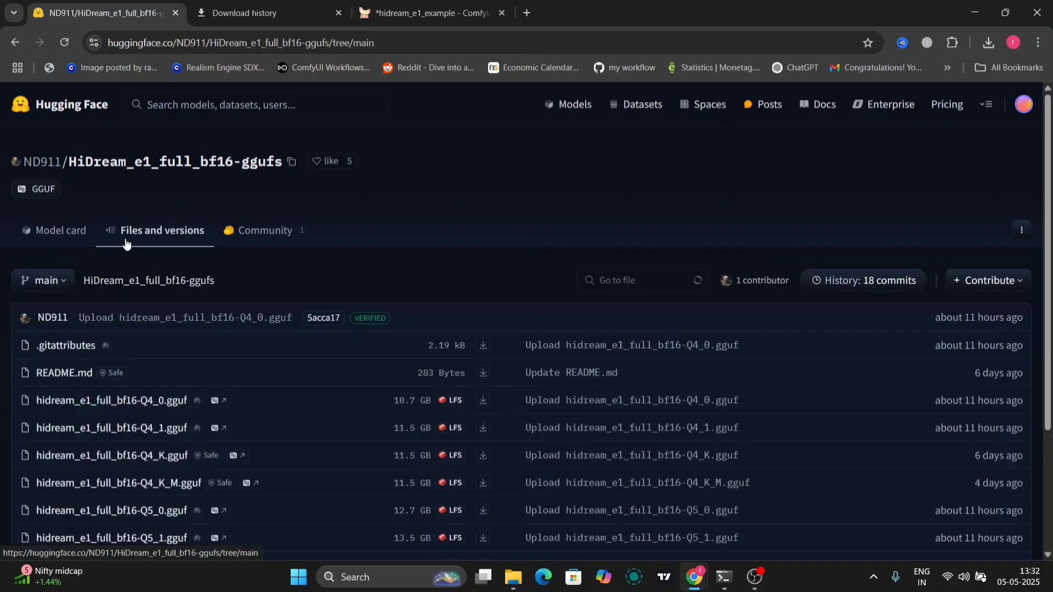
scroll(down, 3)
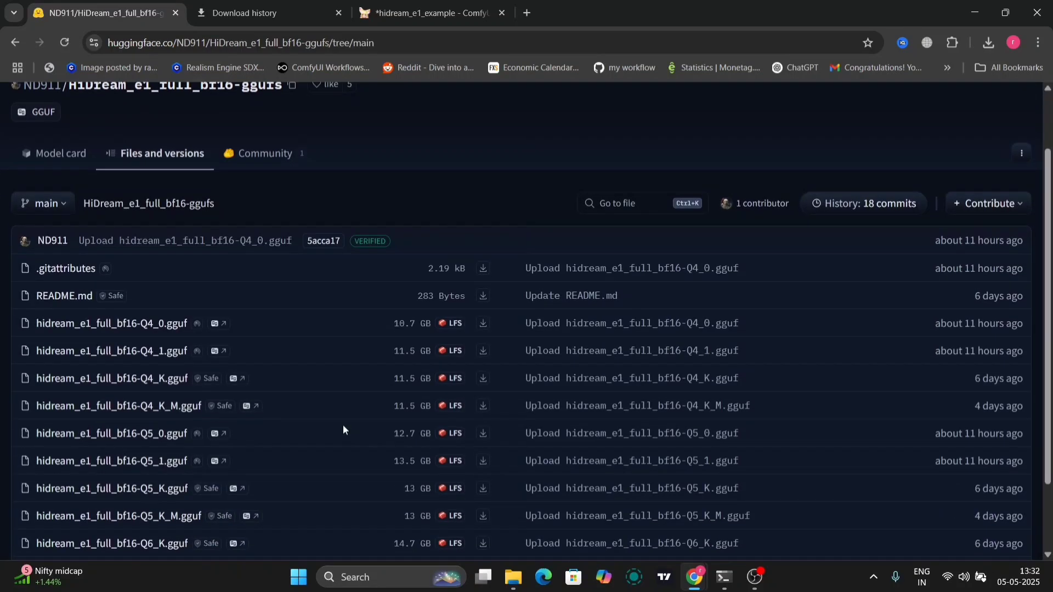
scroll(down, 3)
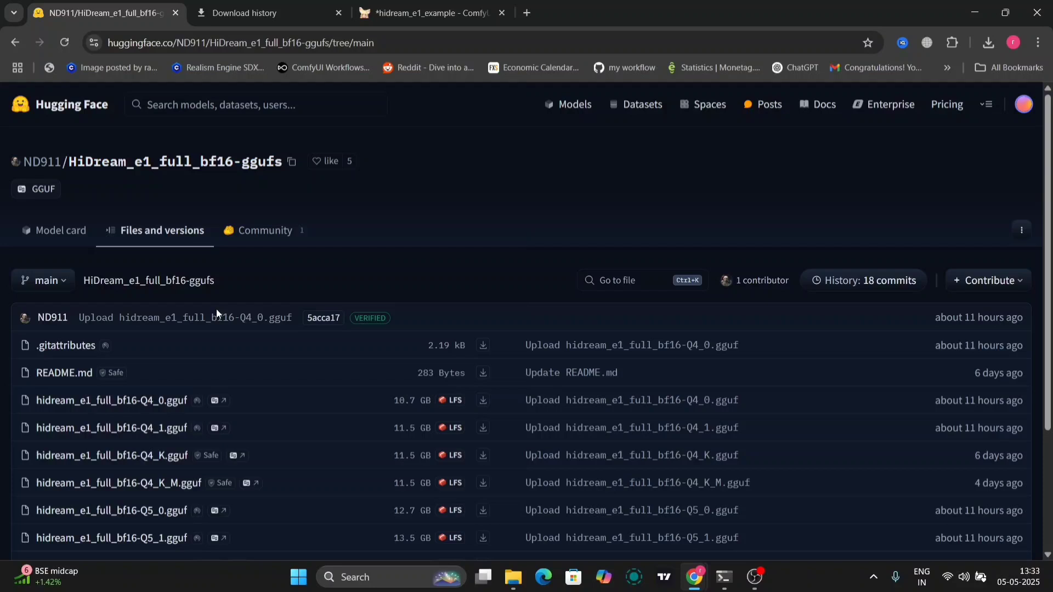
scroll(down, 3)
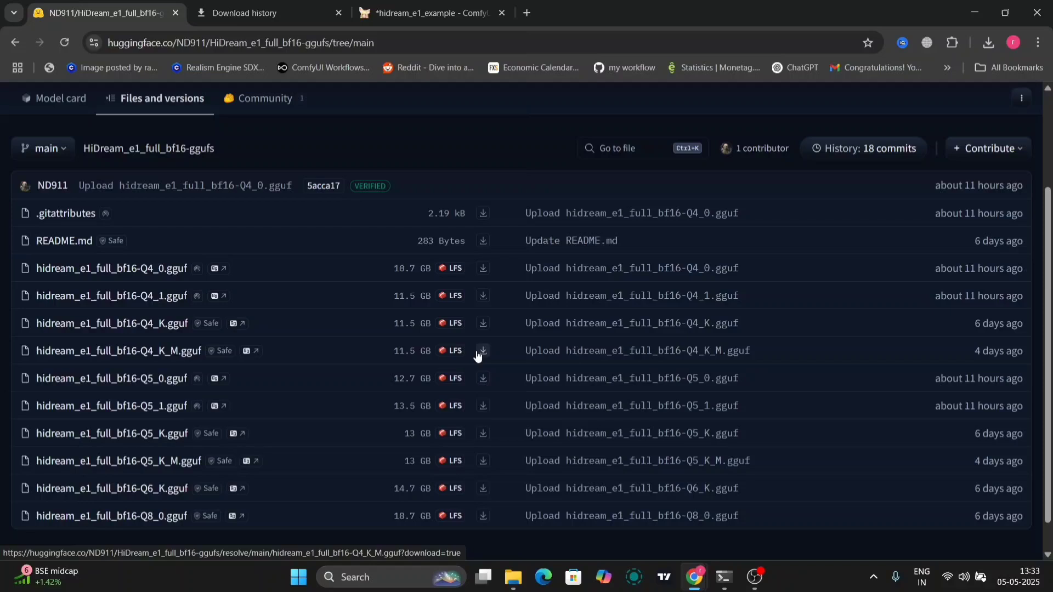
mouse_move(118, 350)
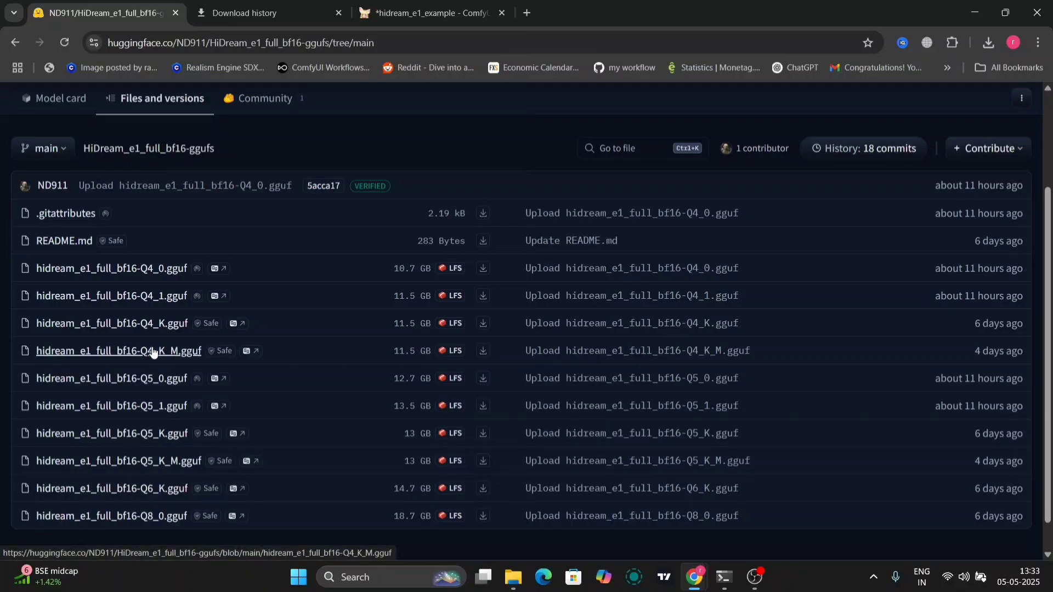
click(430, 13)
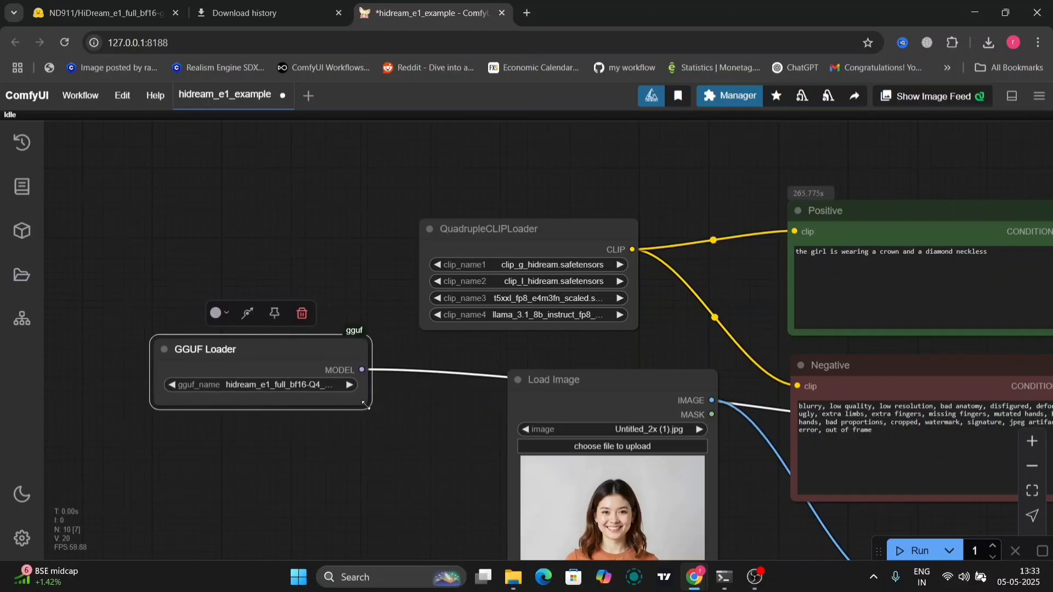
Step: Widen the GGUF Loader node so the full Q4_K_M model name is visible
drag(364, 404, 454, 413)
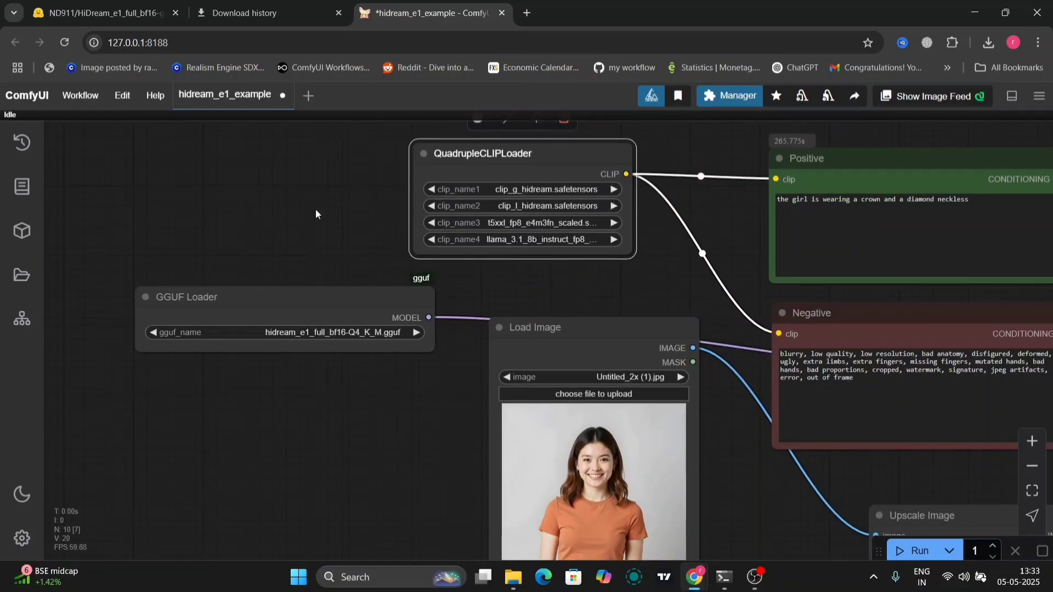
click(21, 143)
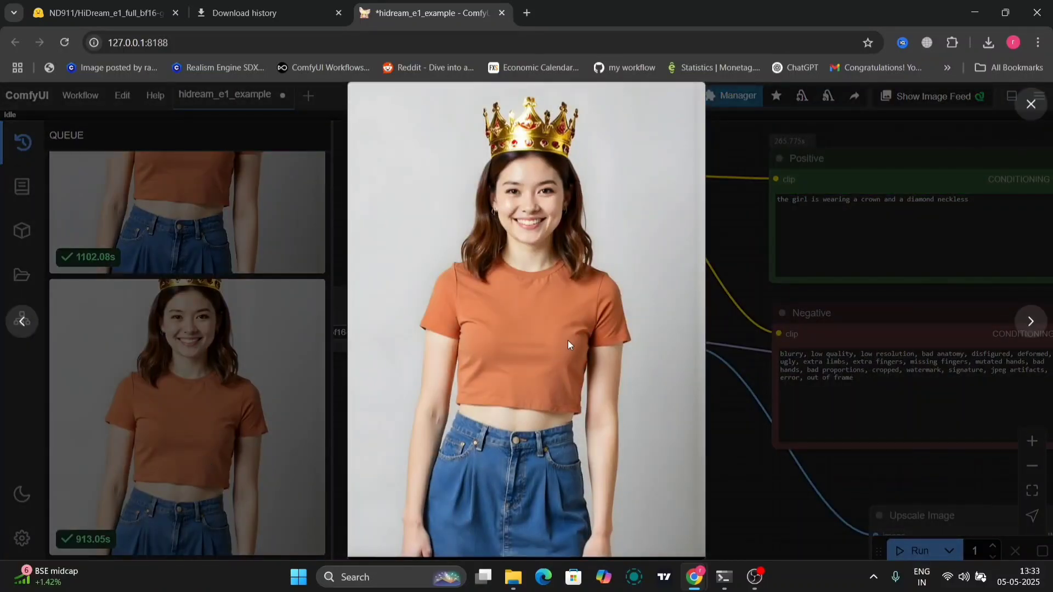
Step: View the crown-wearing result in the queue history, then close the queue panel
right_click(567, 345)
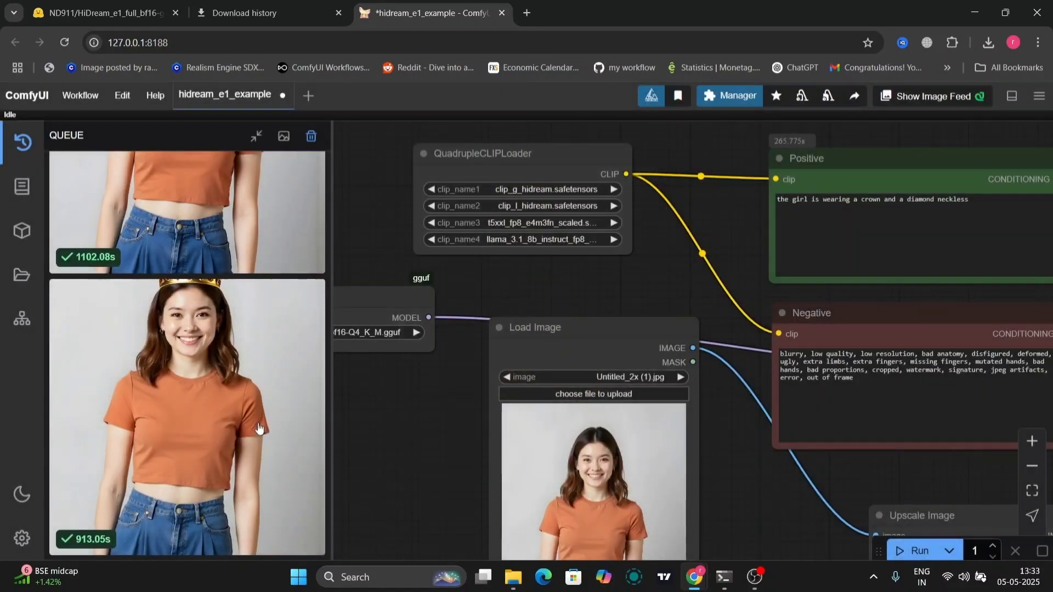
click(188, 417)
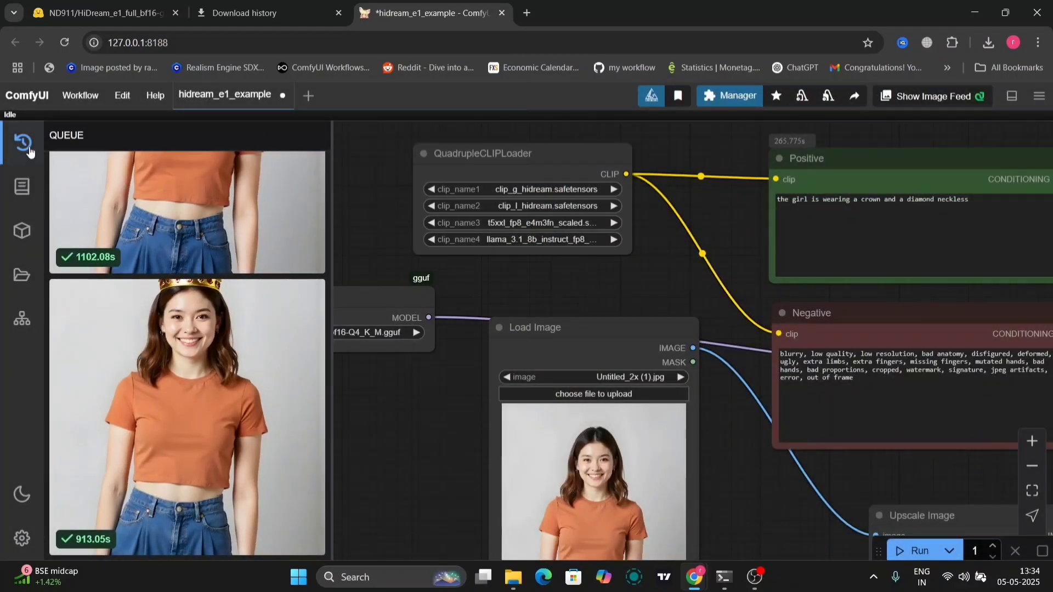
click(21, 141)
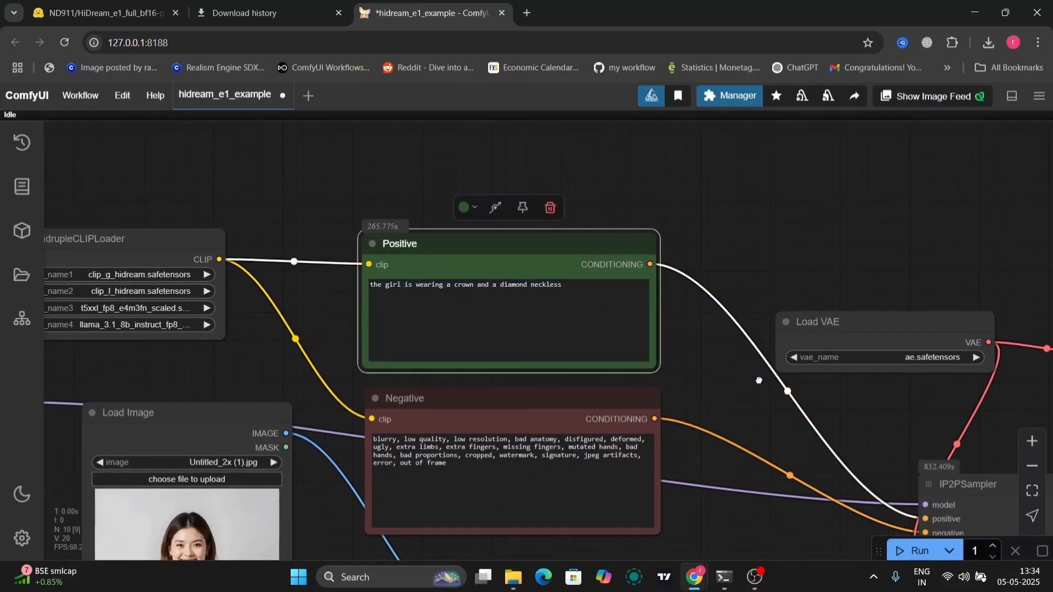
Step: Center the IP2PSampler and crown-and-necklace output image, and keep 20 sampling steps
drag(758, 380, 684, 263)
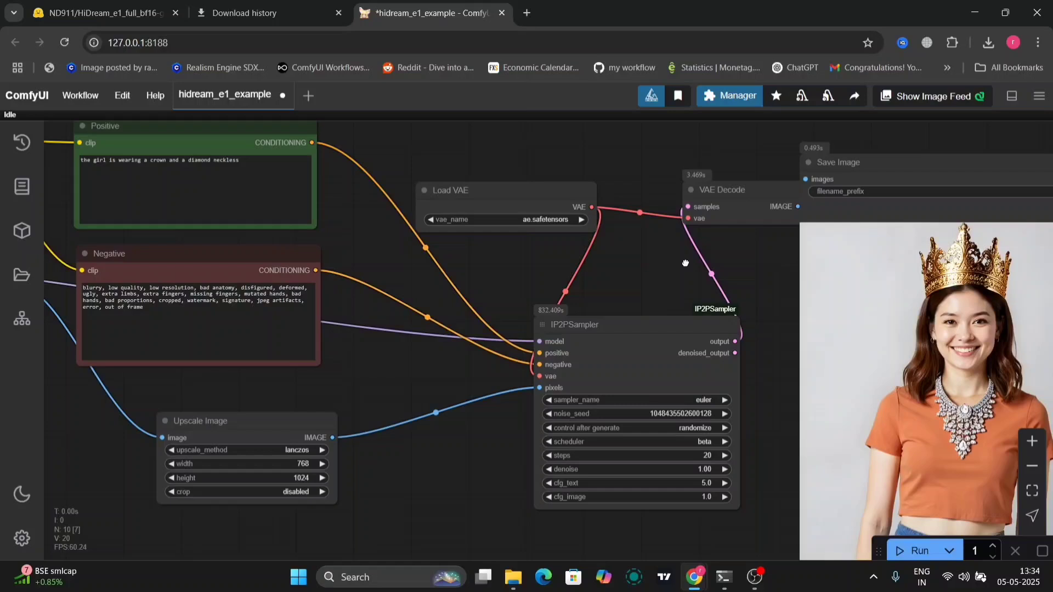
drag(685, 263, 279, 139)
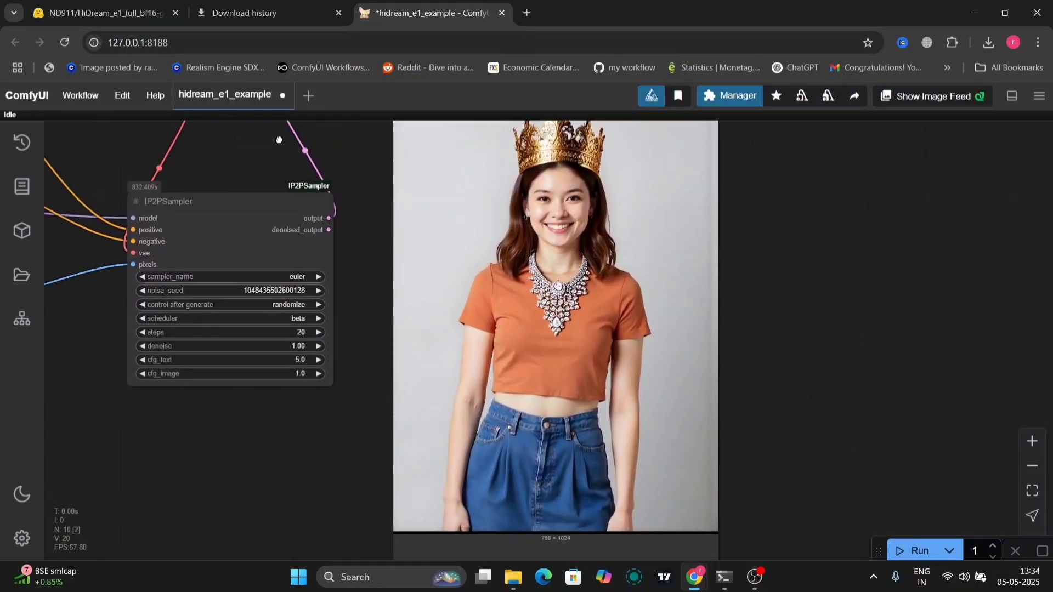
right_click(553, 323)
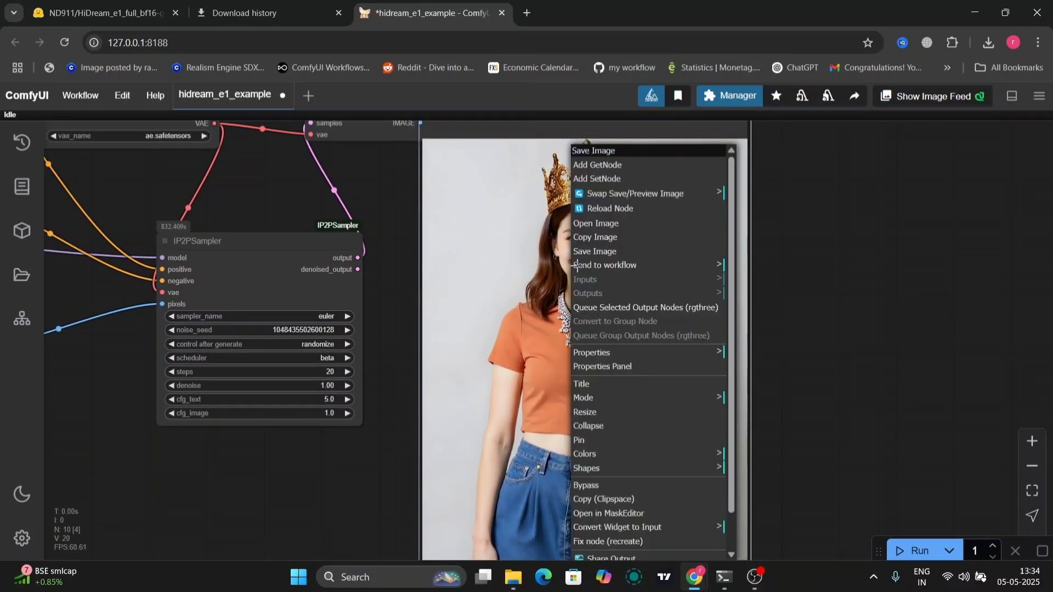
click(594, 251)
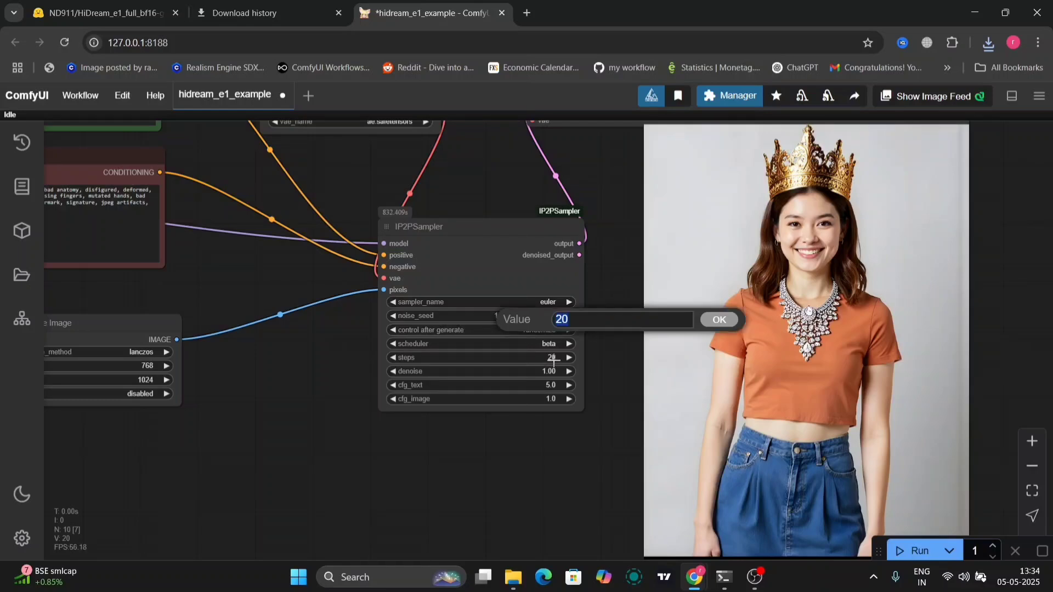
click(718, 319)
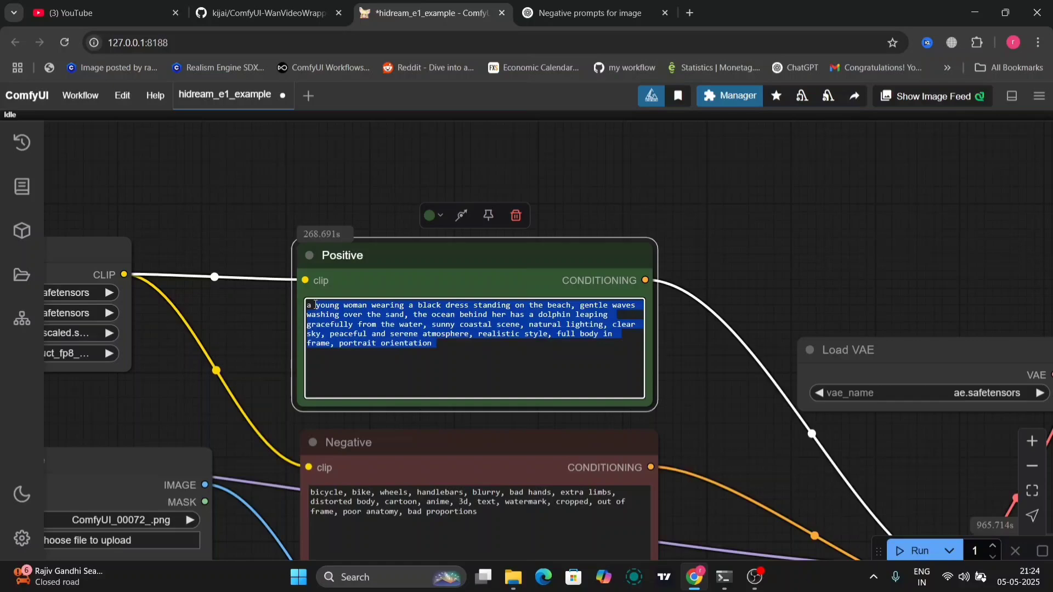
Step: Scroll the Positive prompt and pan to the IP2PSampler beside the dolphin beach output
scroll(down, 3)
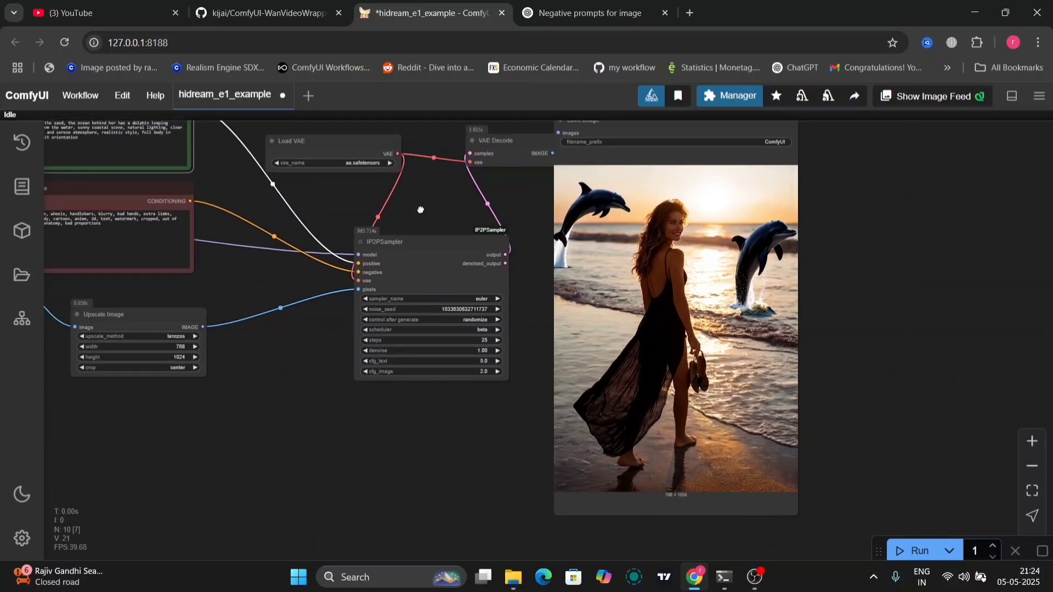
drag(421, 209, 323, 281)
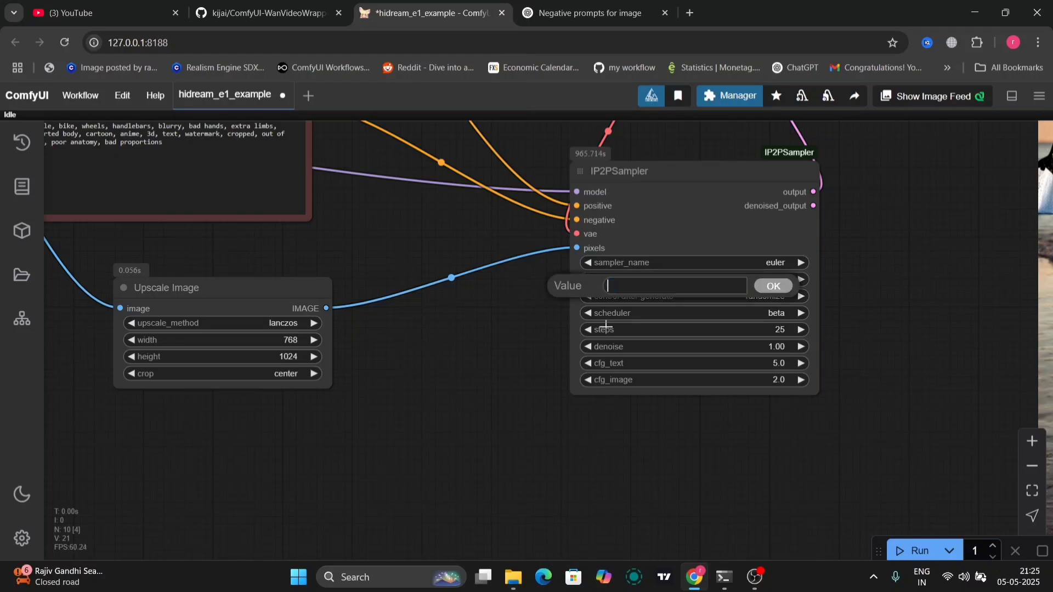
Step: Give the IP2PSampler 20 steps, deis sampler and normal scheduler, then pan back to the prompts
click(772, 285)
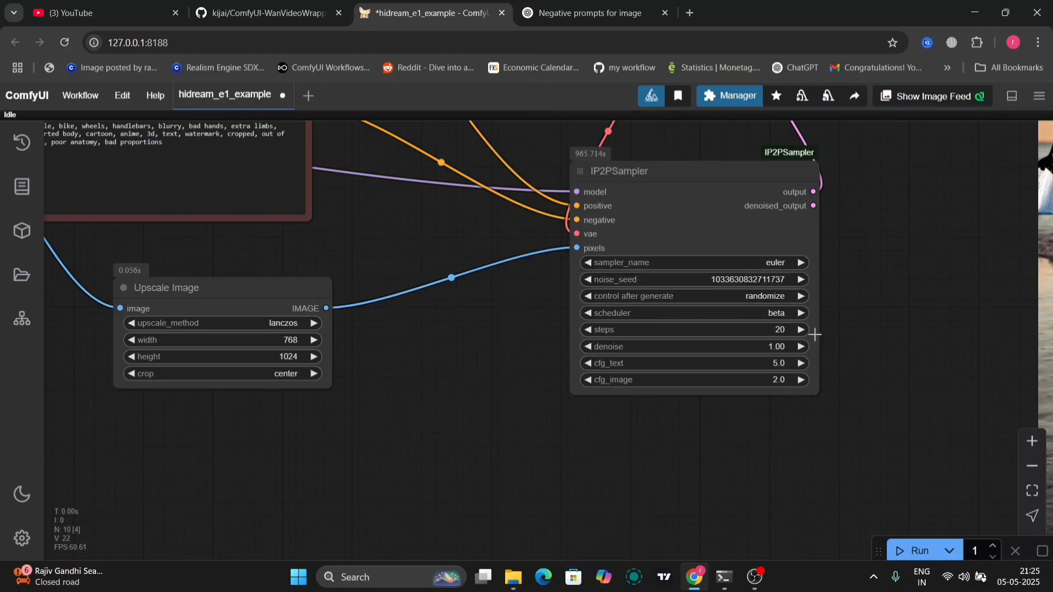
mouse_move(774, 257)
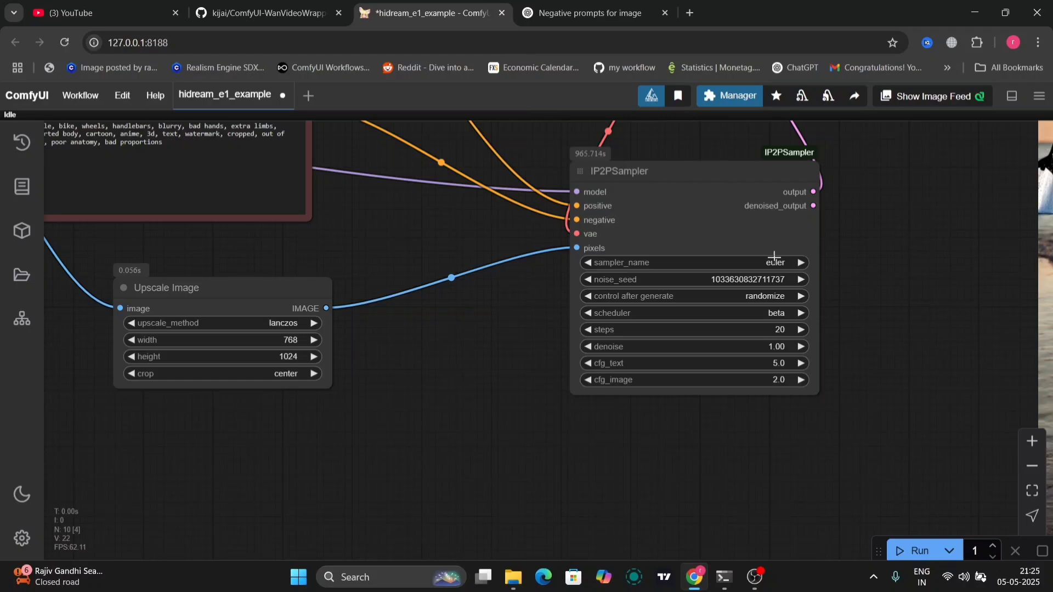
mouse_move(780, 281)
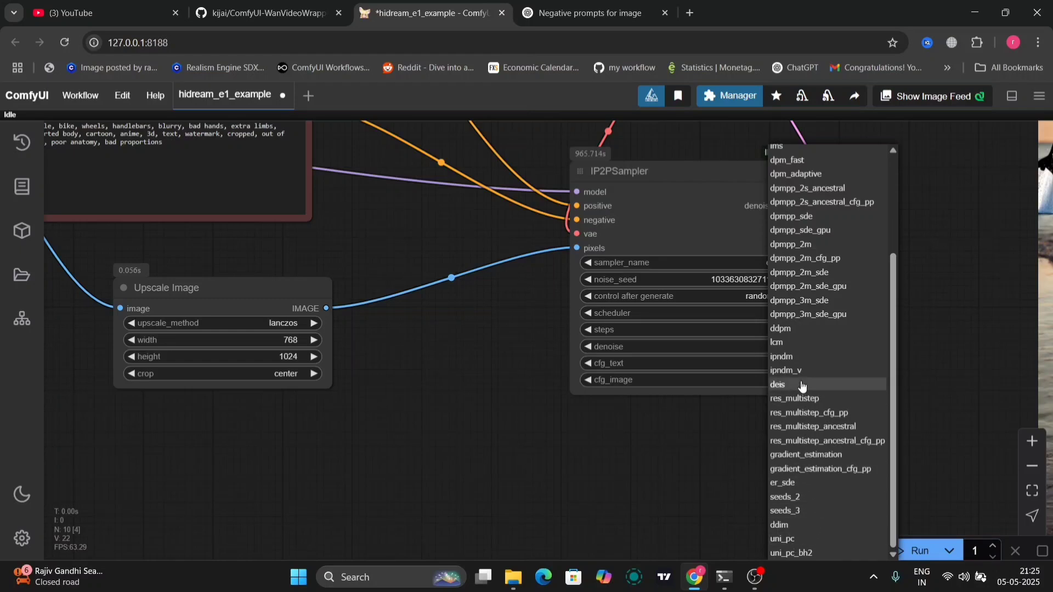
click(778, 385)
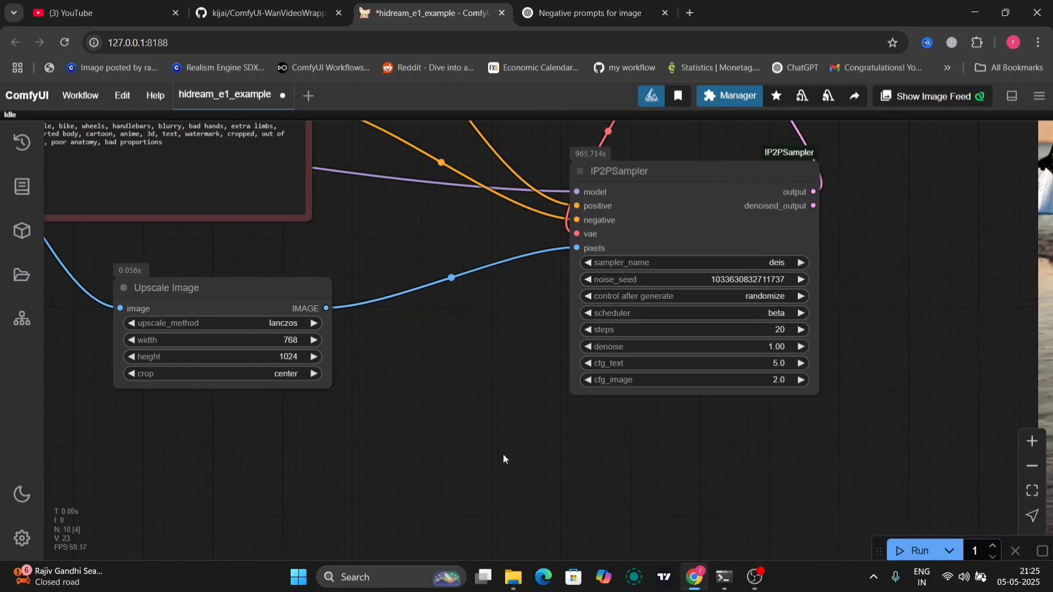
click(691, 312)
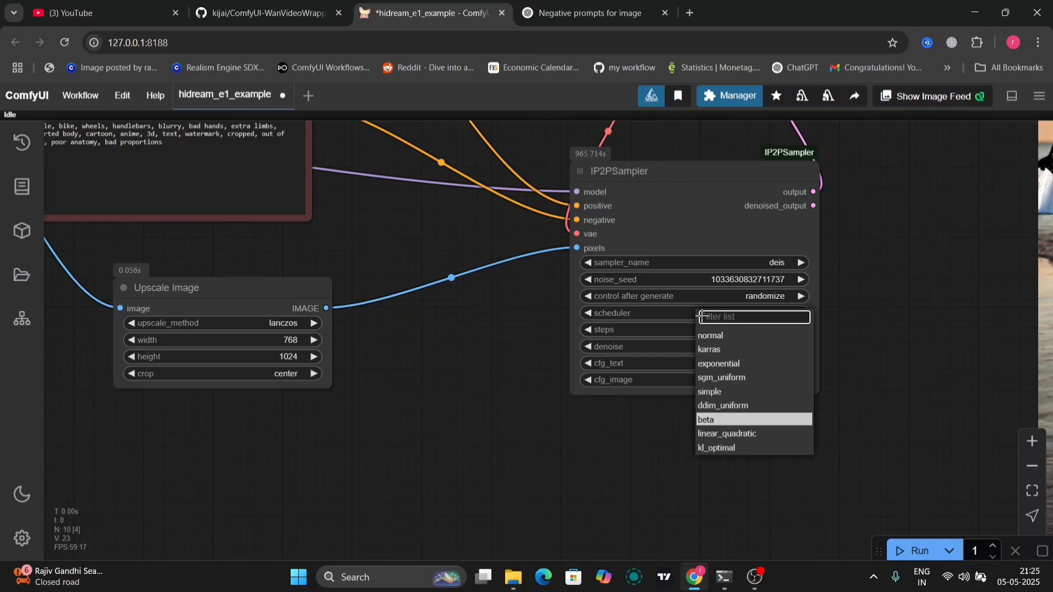
click(710, 335)
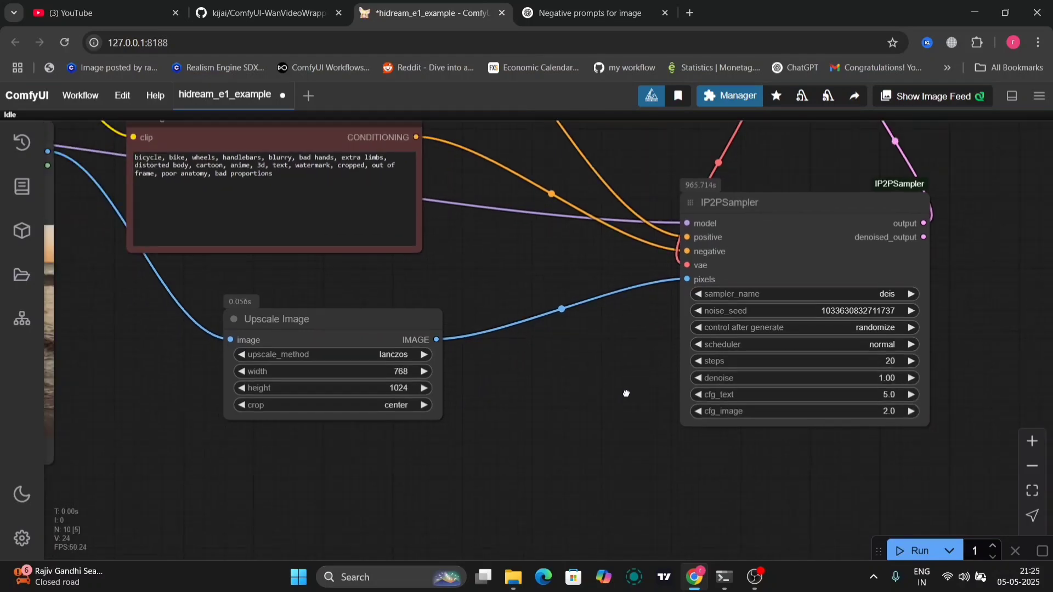
drag(625, 393, 839, 479)
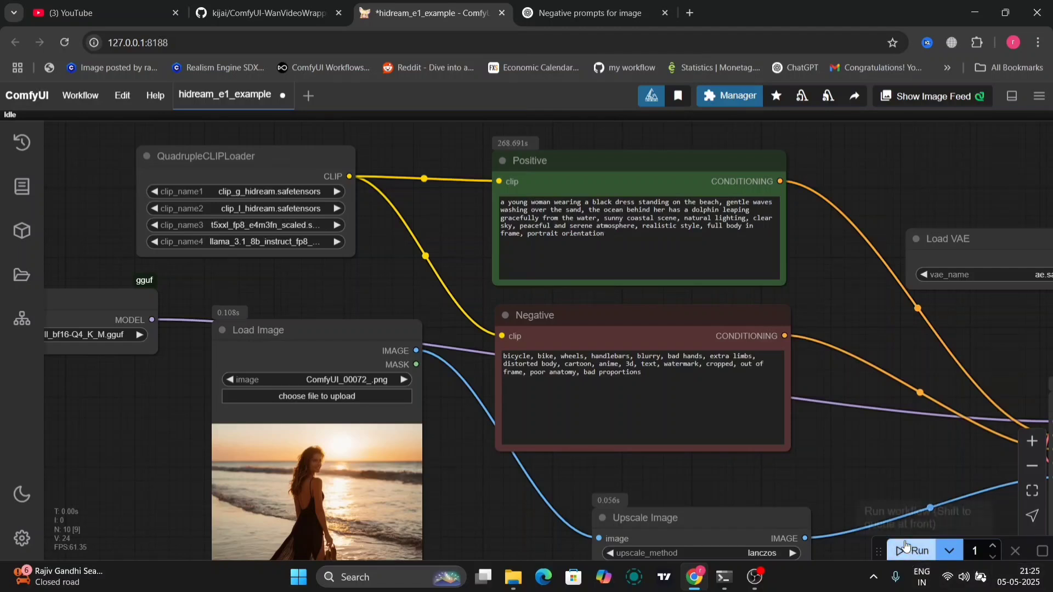
Step: Run the workflow and pan to the Save Image output showing the woman with a dolphin
click(911, 550)
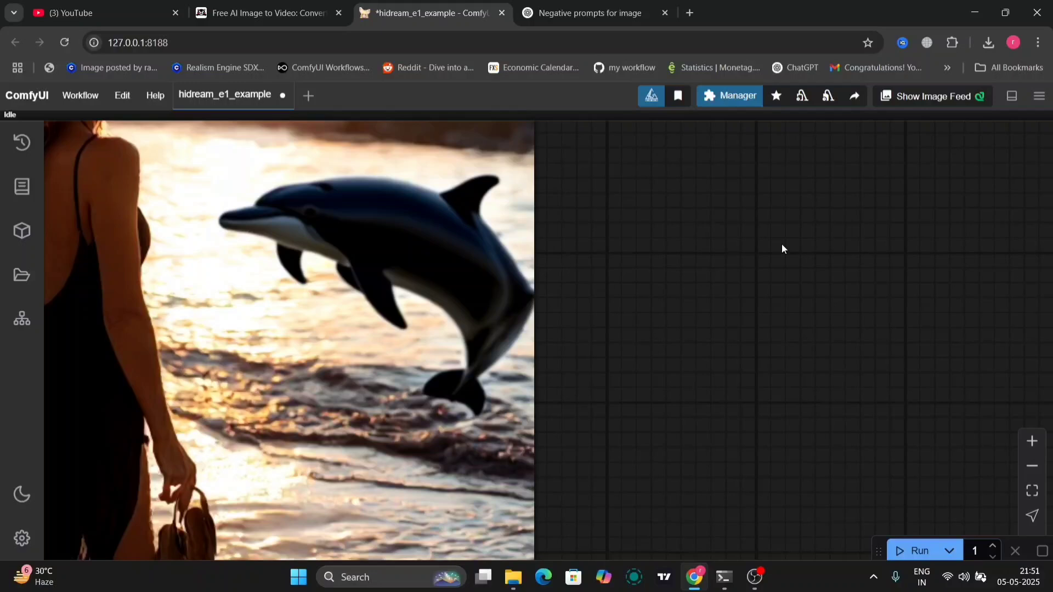
mouse_move(685, 415)
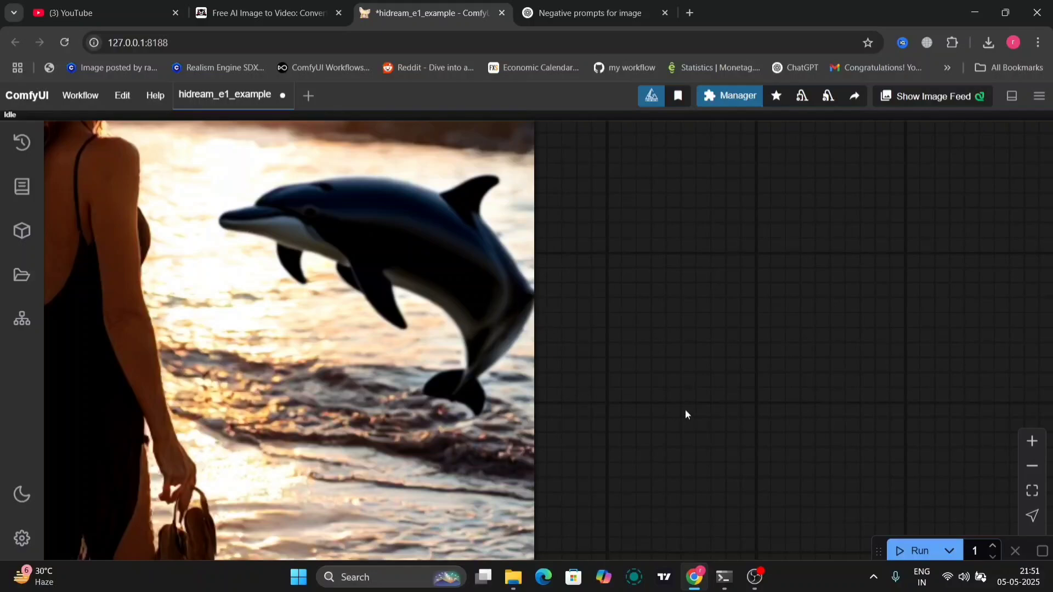
drag(685, 415, 777, 322)
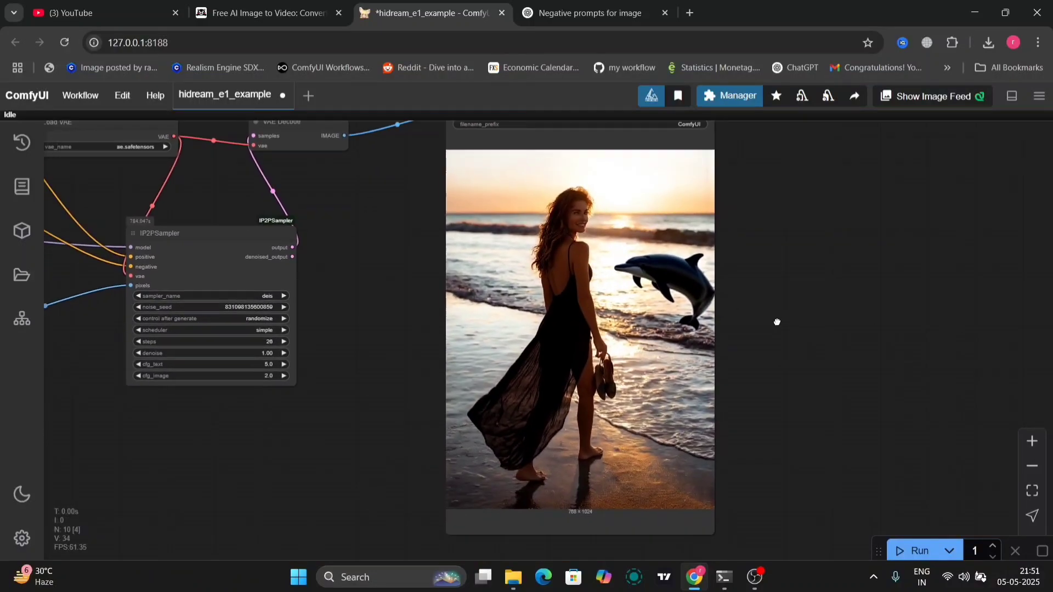
drag(777, 322, 768, 369)
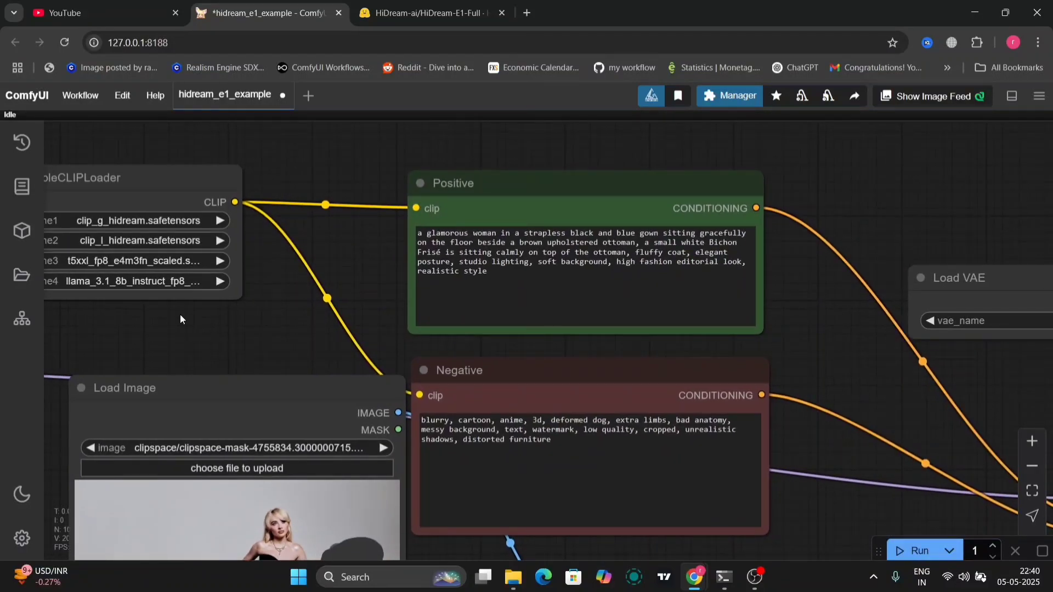
mouse_move(21, 142)
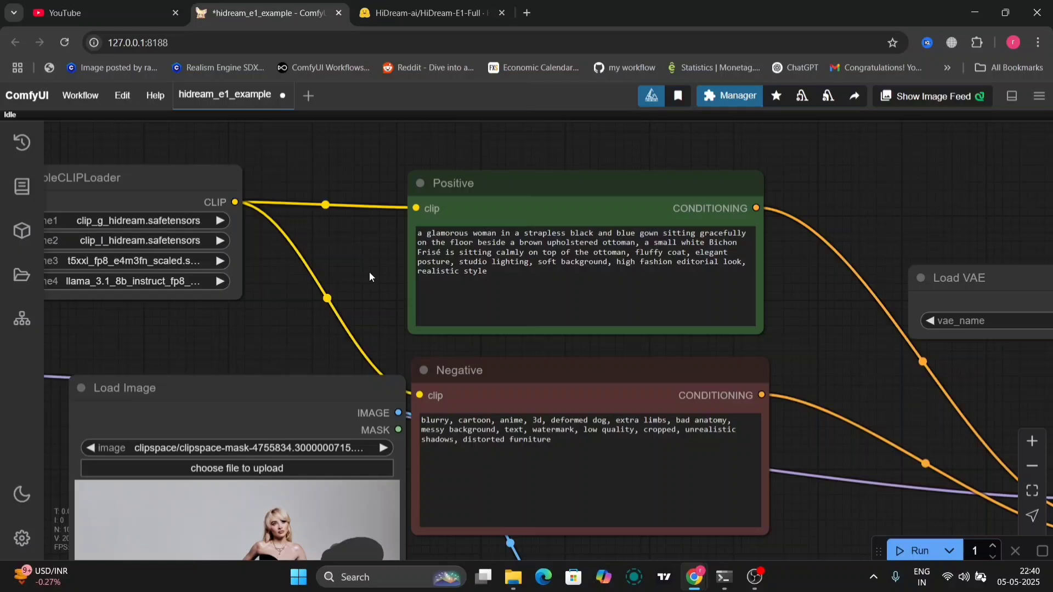
mouse_move(904, 361)
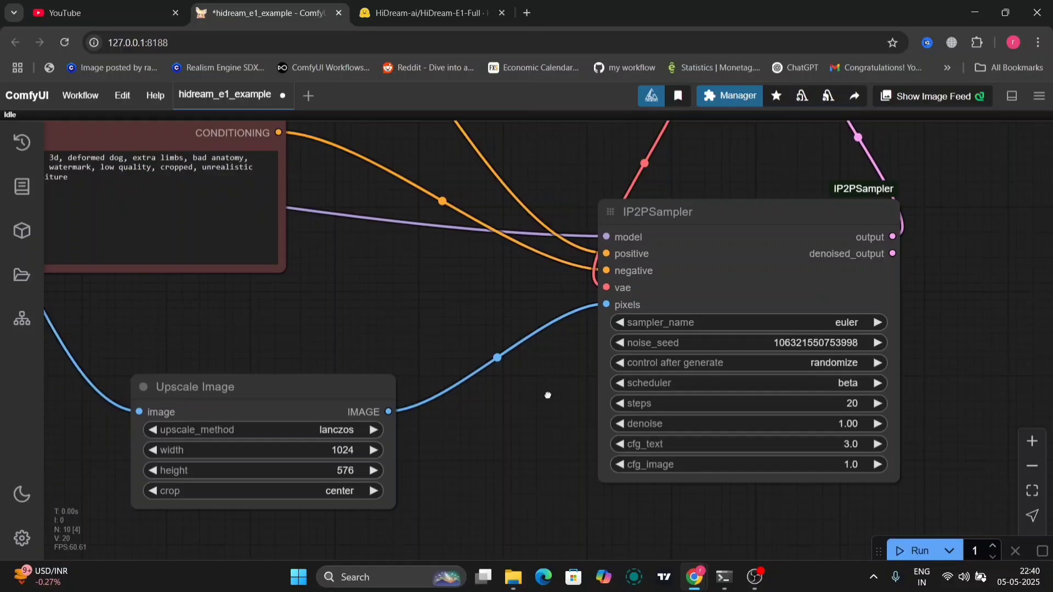
Step: Pan the canvas toward the output side showing the gowned woman and Bichon Frisé image
drag(548, 396, 546, 385)
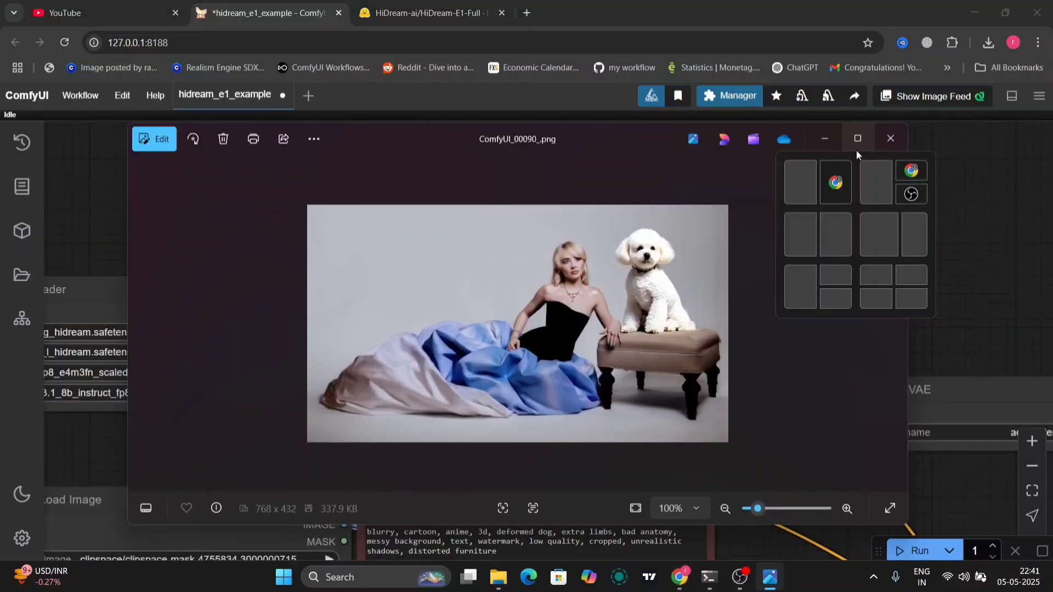
Step: Maximize the Photos window and zoom the dog-on-ottoman image in to 120%
click(858, 139)
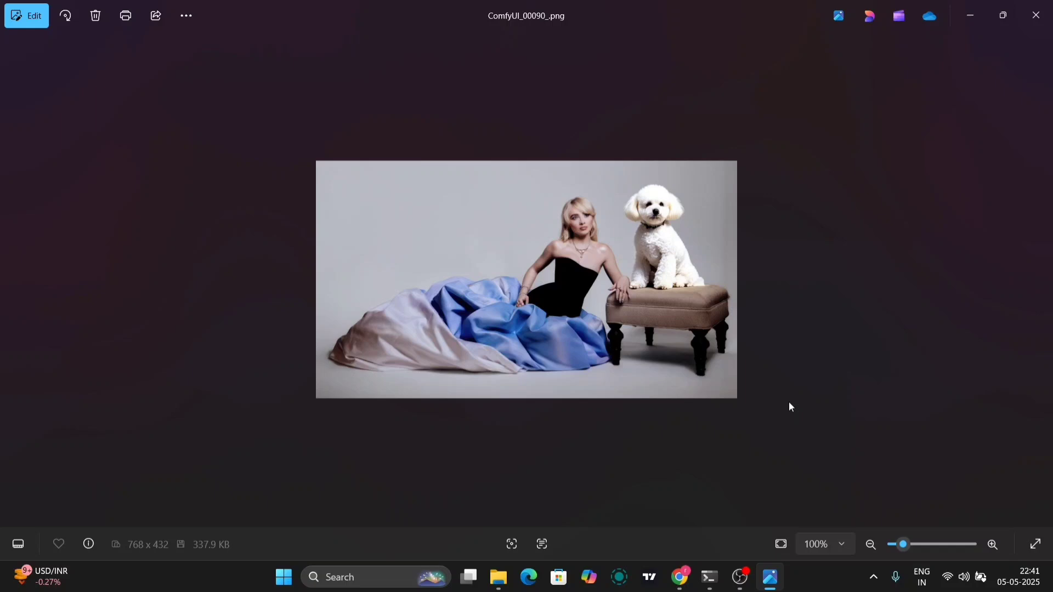
click(993, 544)
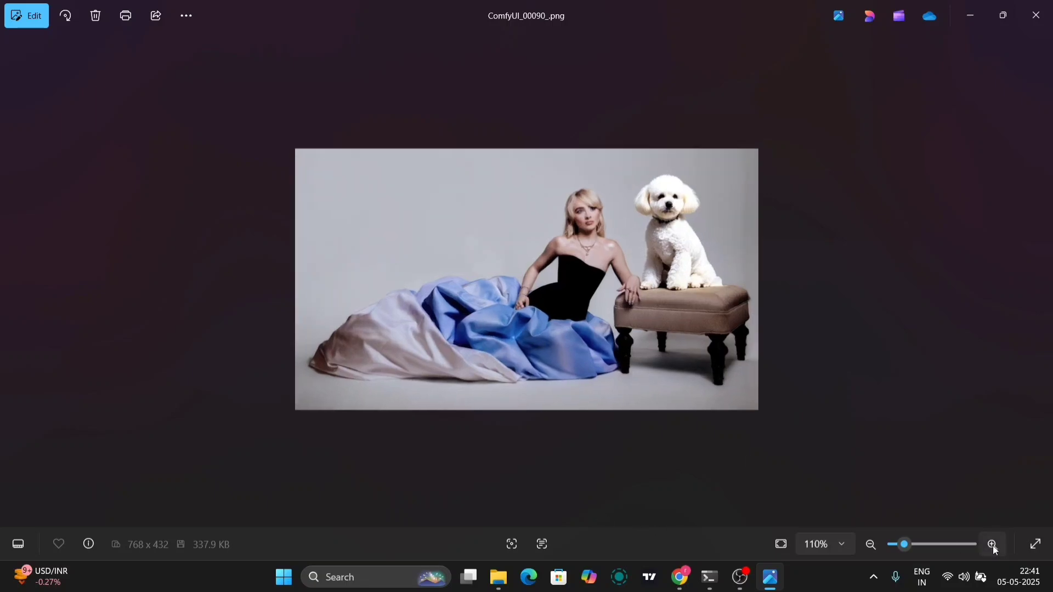
click(992, 544)
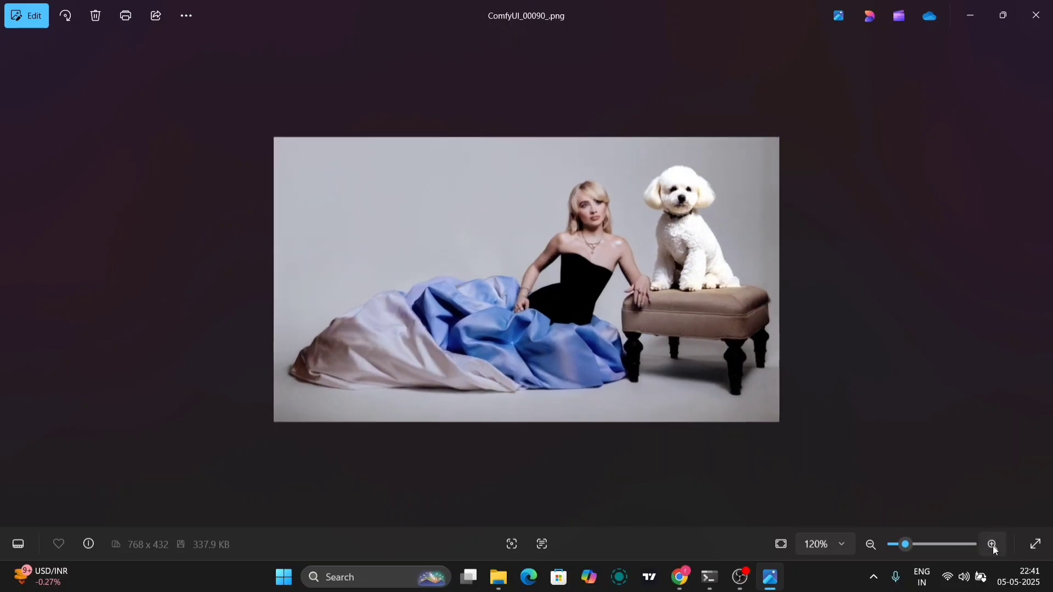